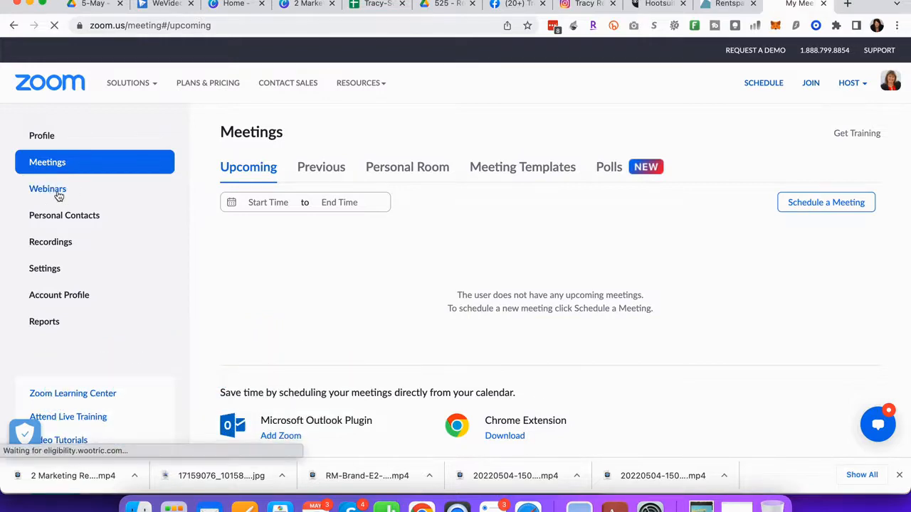
# Show the Upcoming webinars list from the left navigation
pyautogui.click(49, 188)
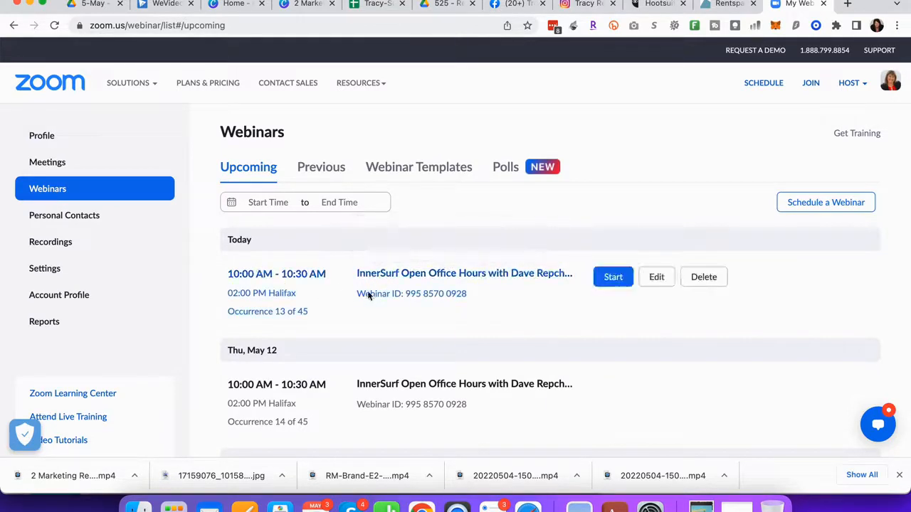
pyautogui.moveTo(464, 273)
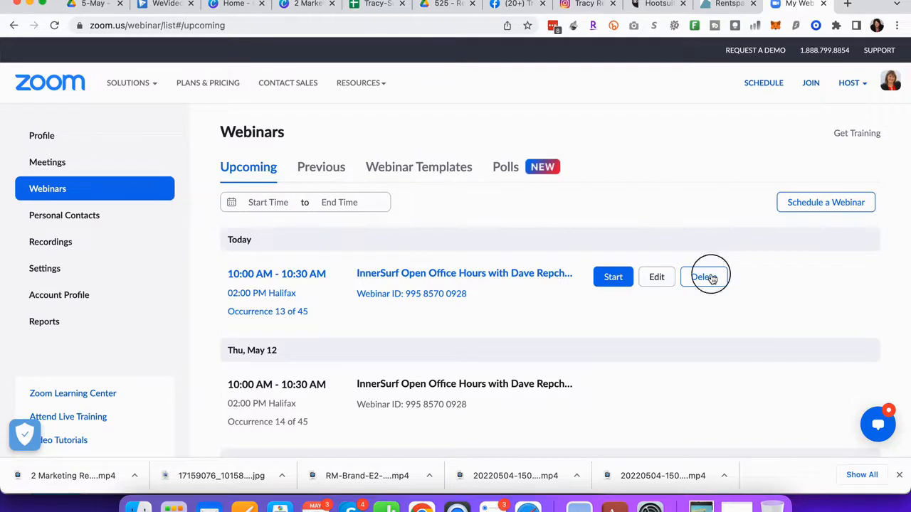
# Start deleting today's InnerSurf webinar and write registrants an apology note with the office number
pyautogui.click(703, 276)
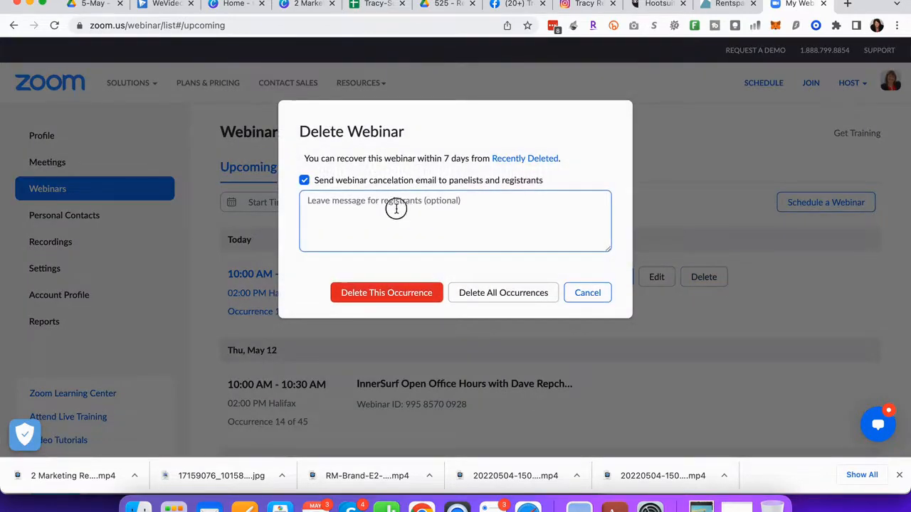
pyautogui.click(396, 208)
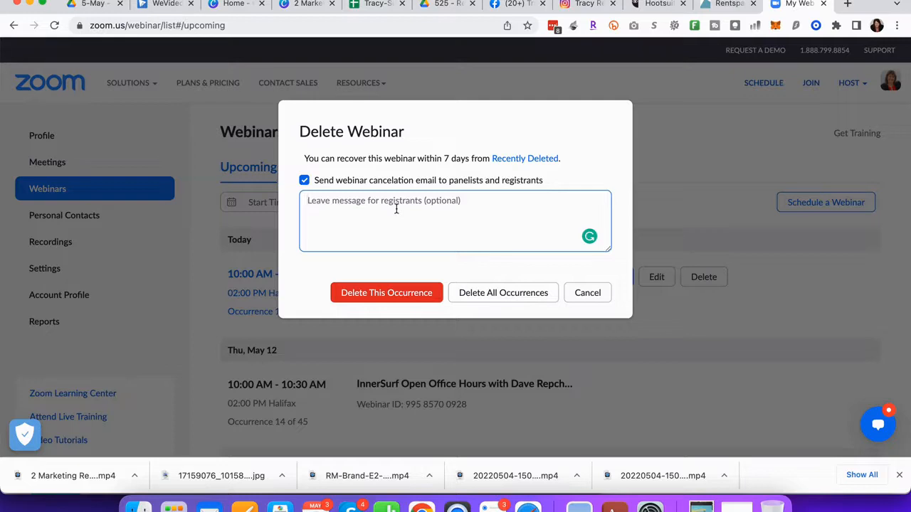
pyautogui.write('Sorry for inc')
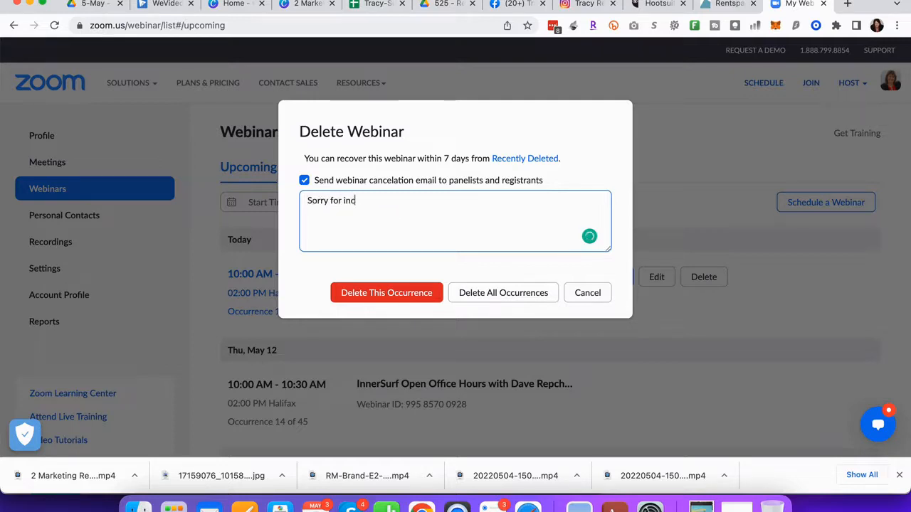
pyautogui.write('onvenie')
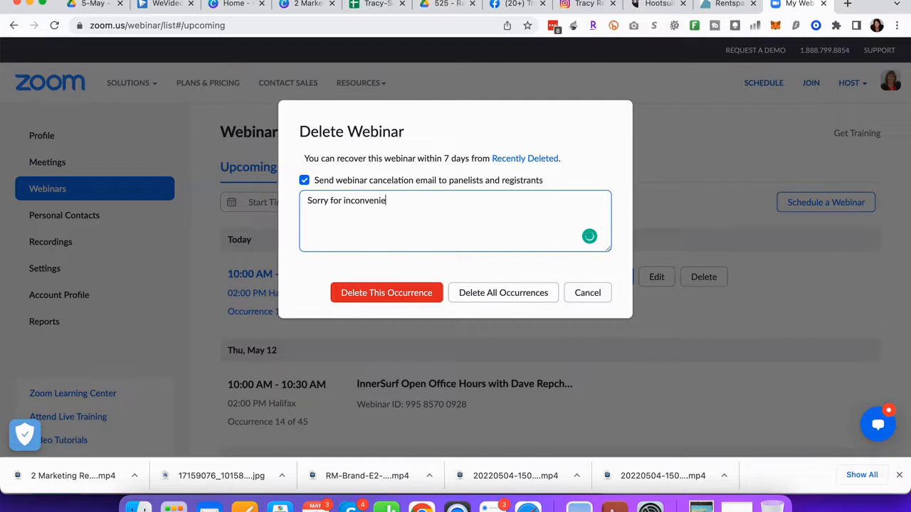
pyautogui.write('nce.')
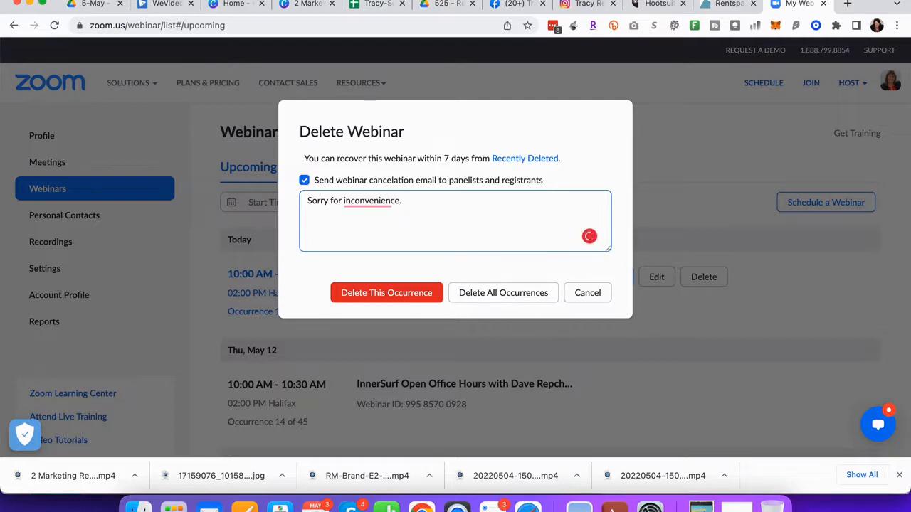
pyautogui.write('If you need the offc')
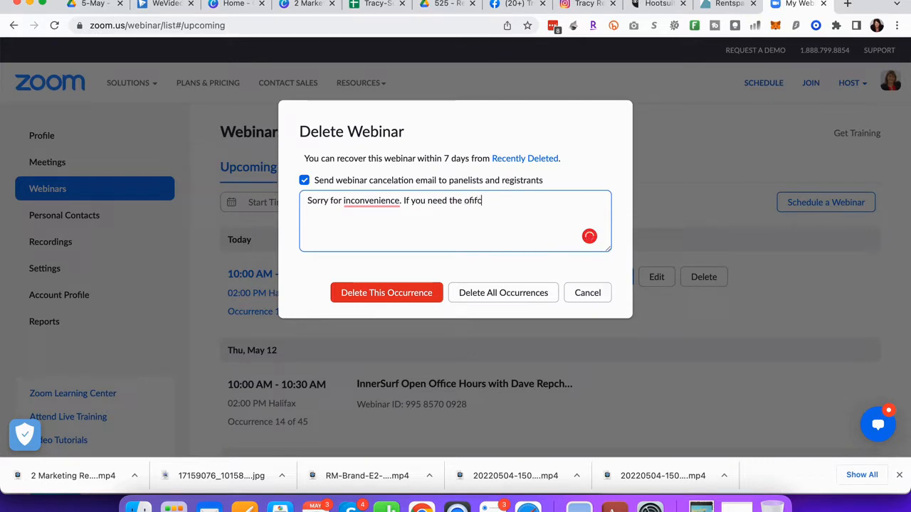
pyautogui.write('office just call 818.859.7210')
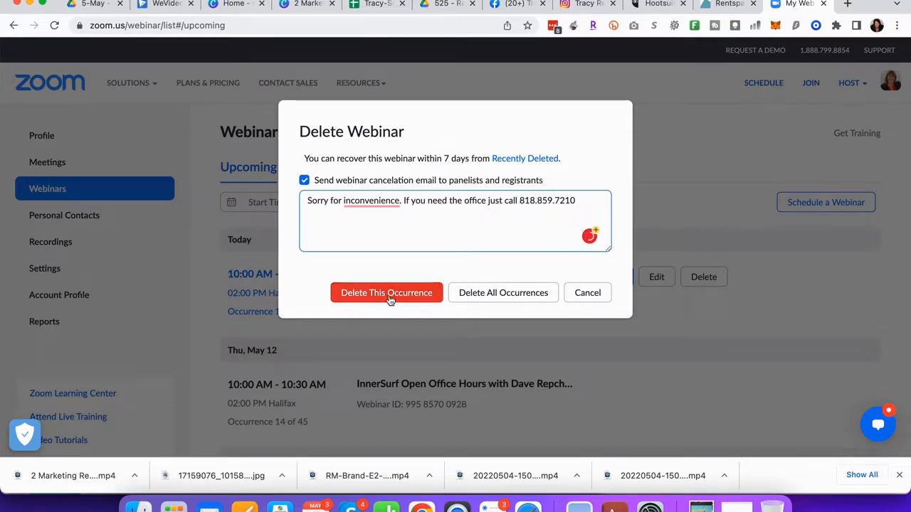
# Delete only today's occurrence, sending the cancellation email to registrants
pyautogui.click(387, 293)
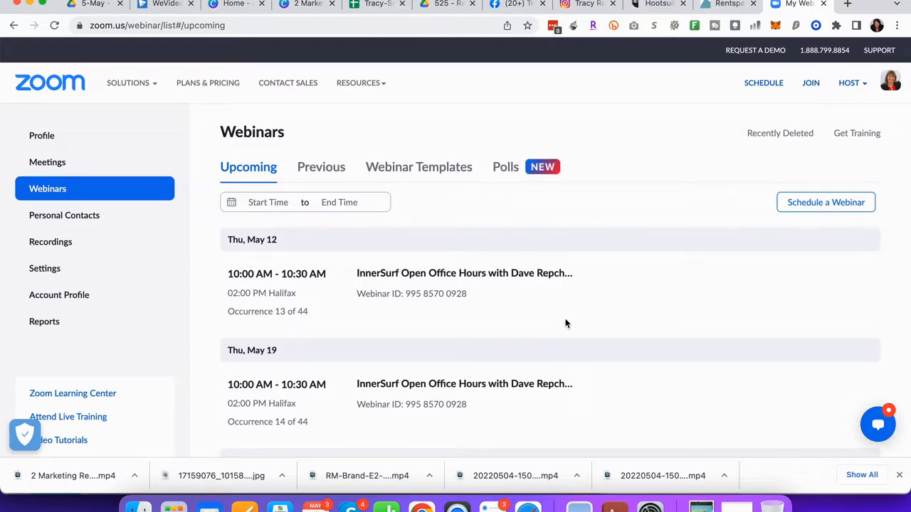
pyautogui.moveTo(467, 264)
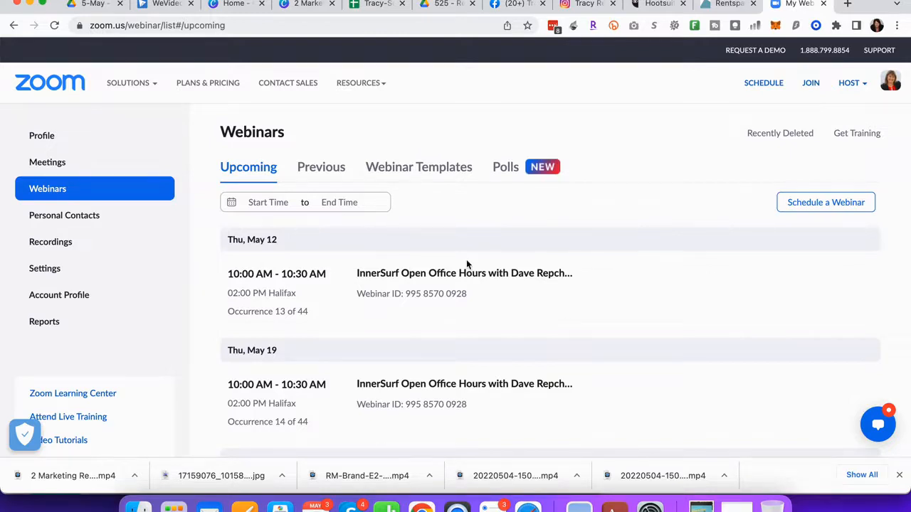